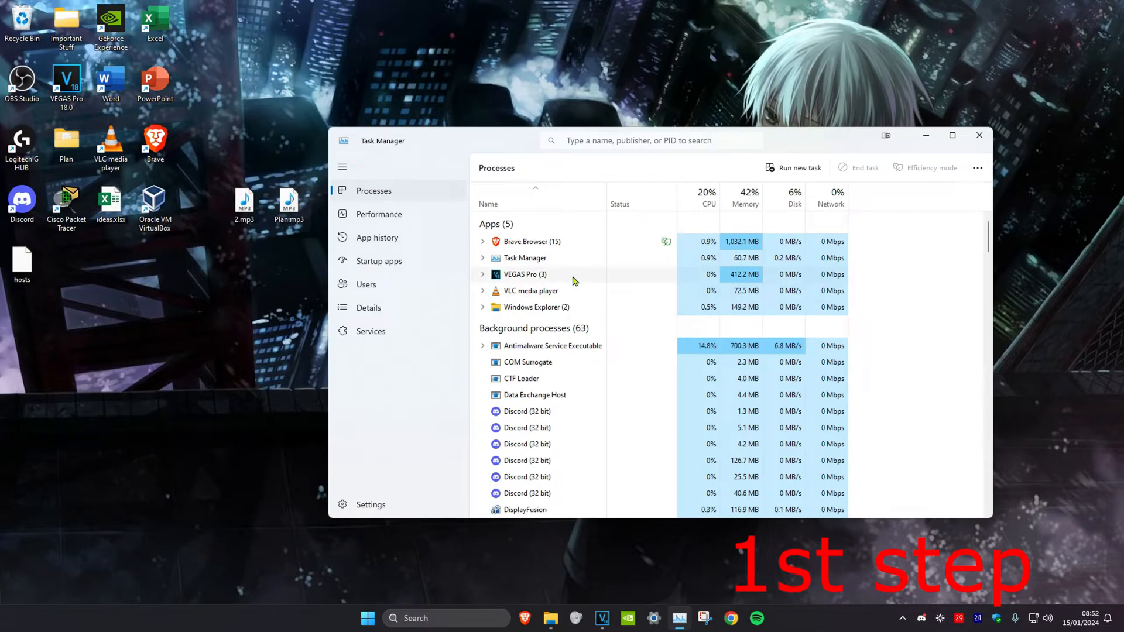
# Scroll the Processes list, then switch to the Details list of running executables.
pyautogui.scroll(-3)
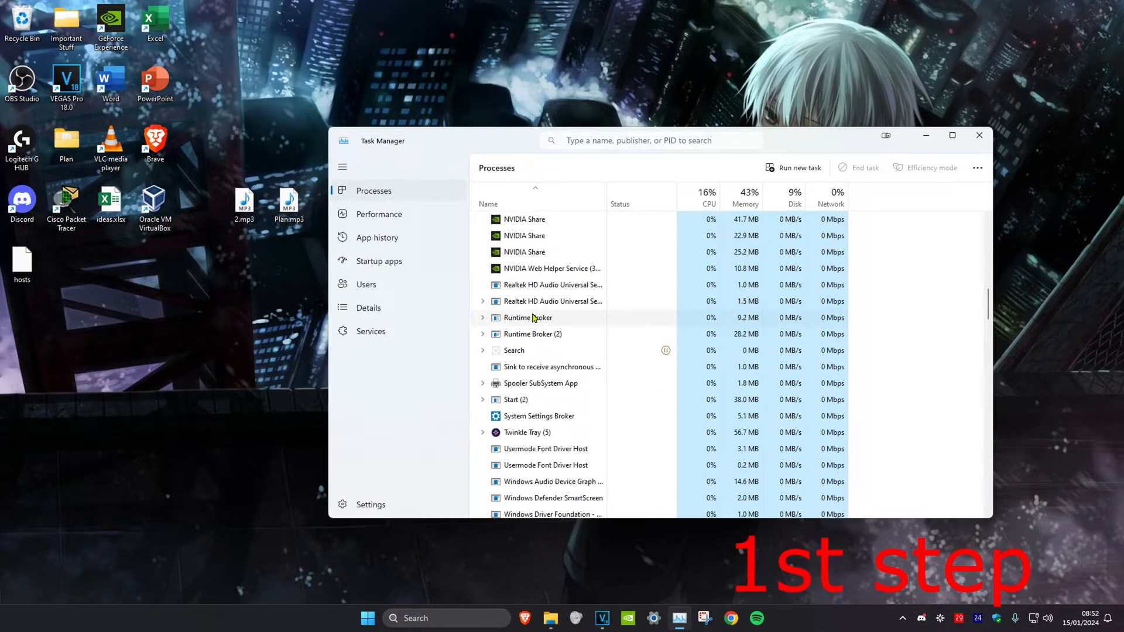
pyautogui.scroll(-3)
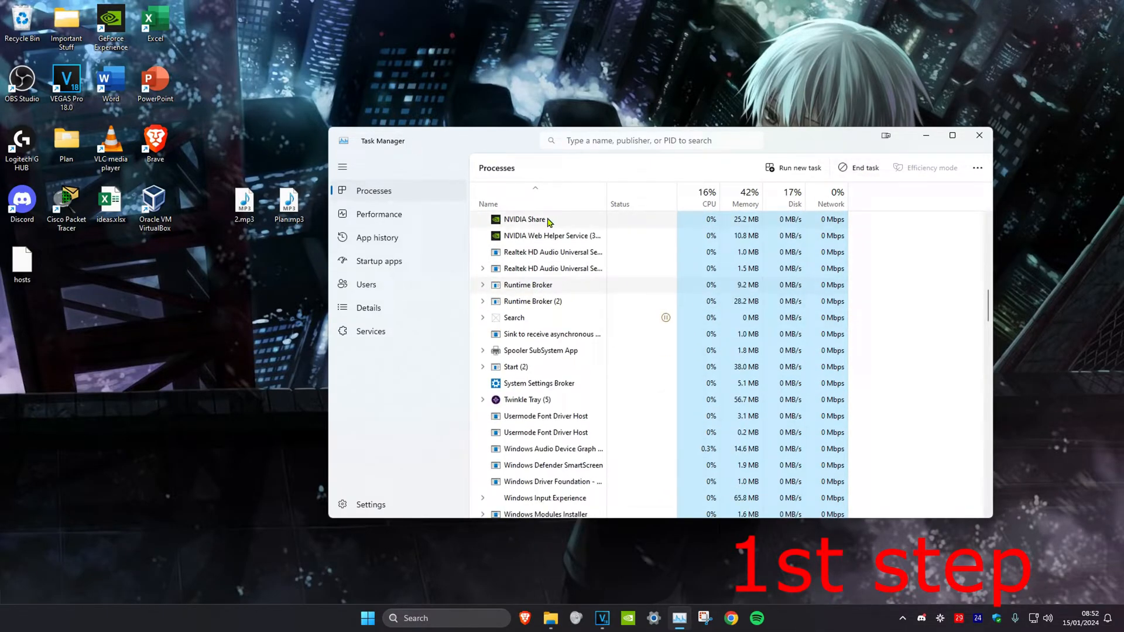
pyautogui.click(368, 307)
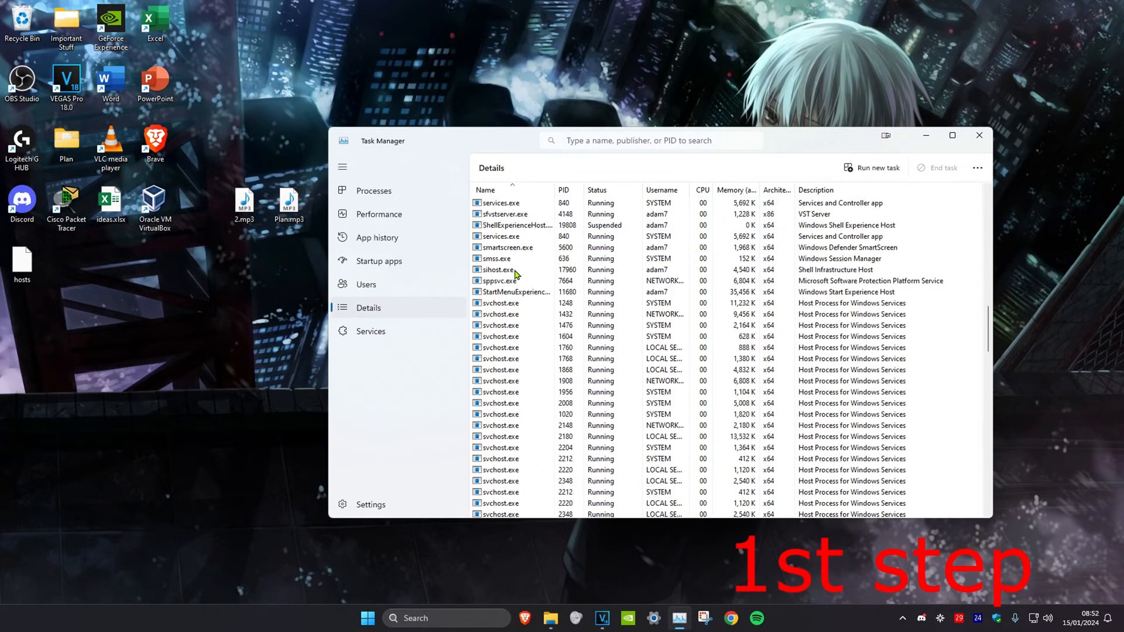
# Bring up the context menu for the chosen background process to end its task.
pyautogui.rightClick(513, 259)
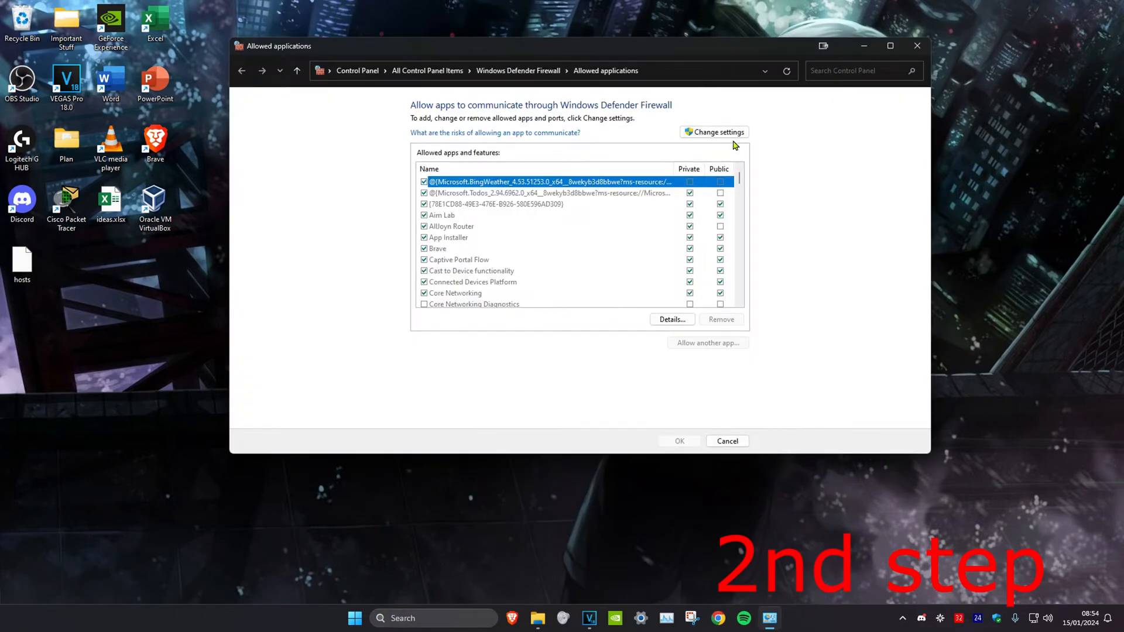
# Unlock the allowed apps list and allow Remote Event Log Management and Remote Event Monitor.
pyautogui.click(713, 132)
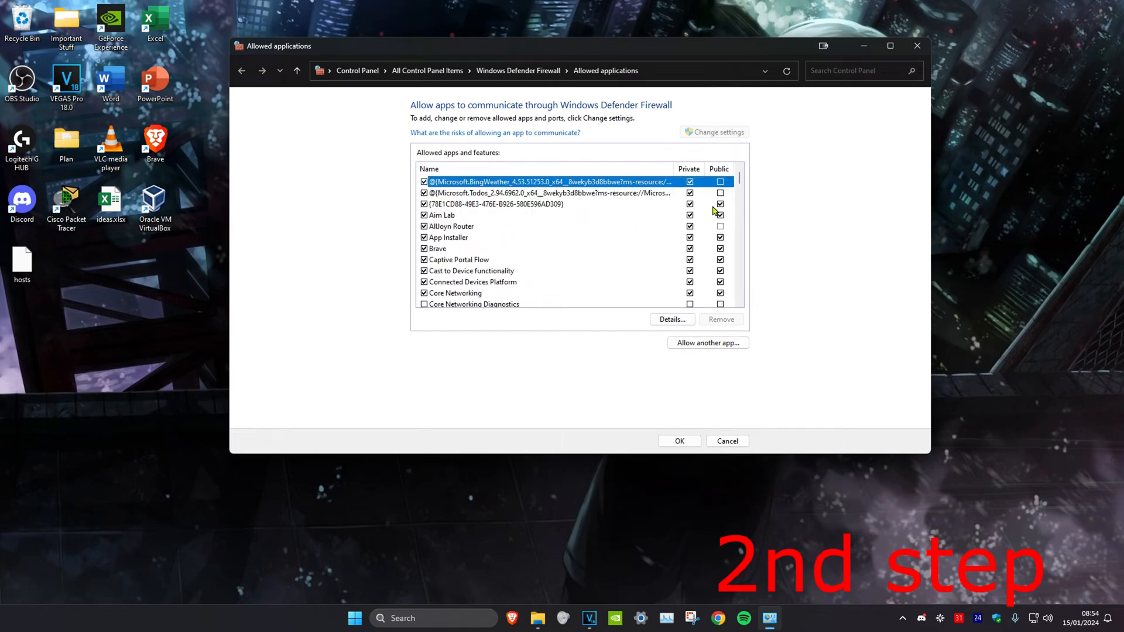
pyautogui.scroll(-3)
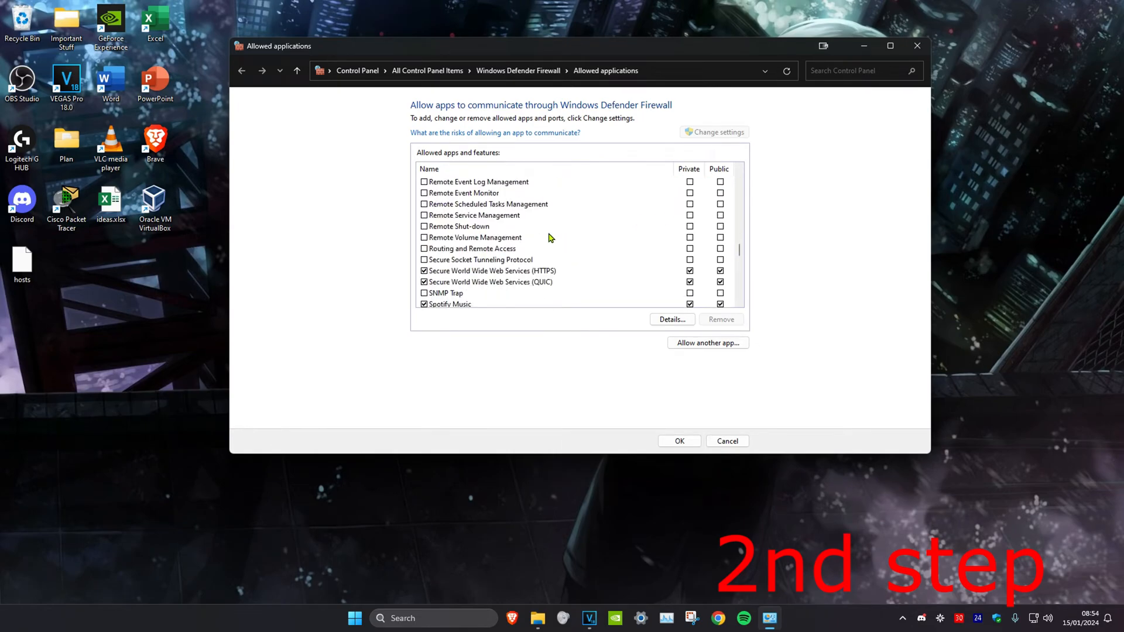
pyautogui.moveTo(561, 233)
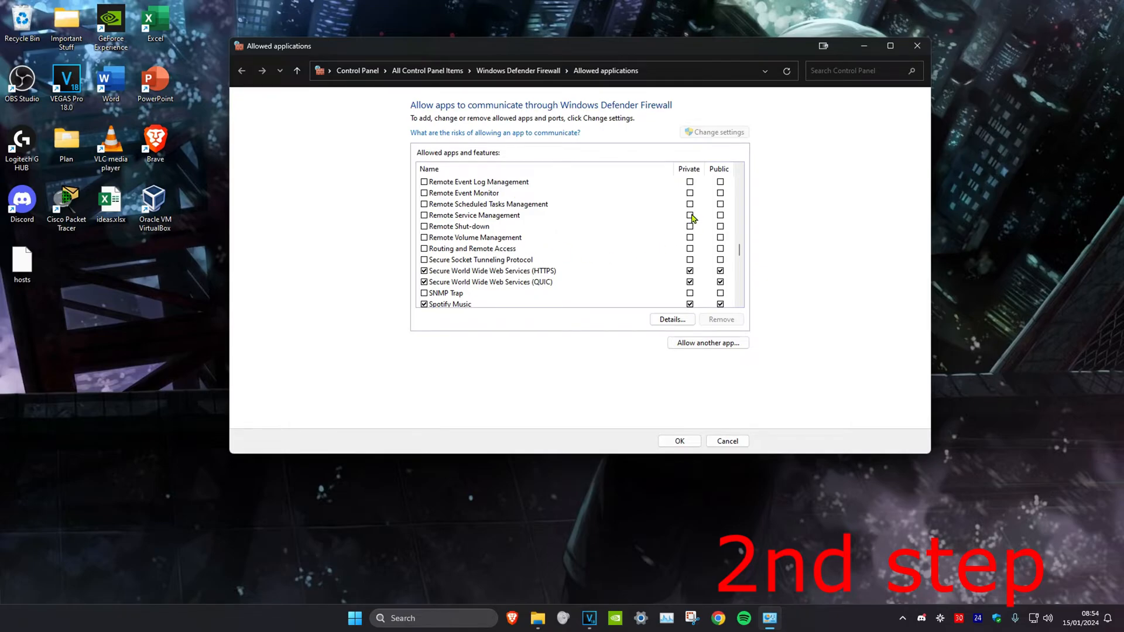
pyautogui.scroll(3)
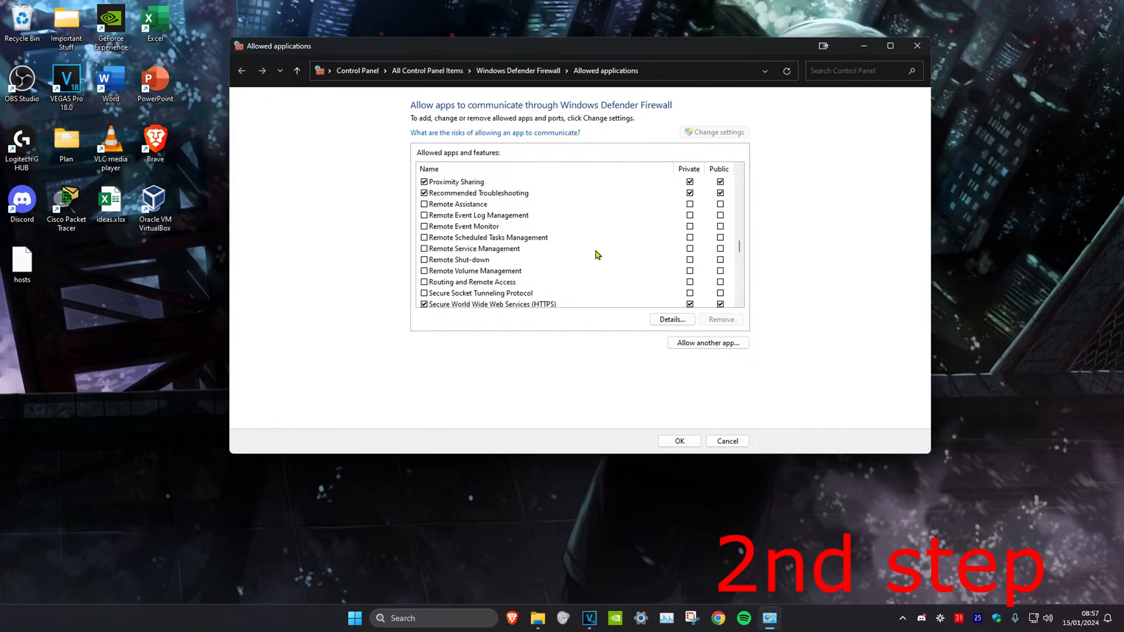
pyautogui.moveTo(523, 225)
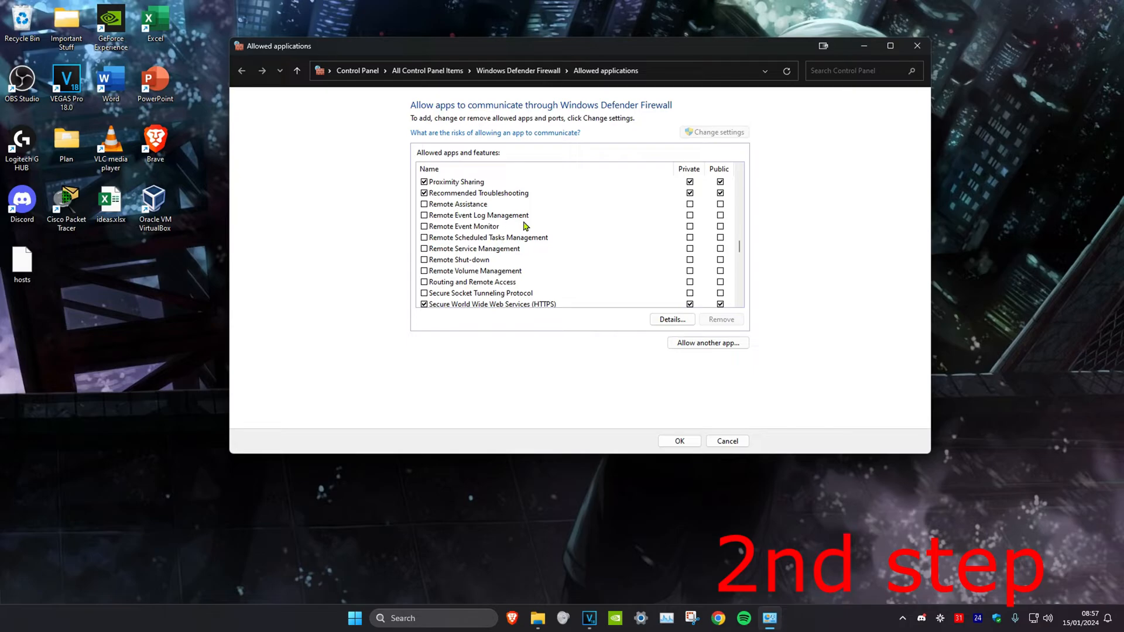
pyautogui.click(479, 215)
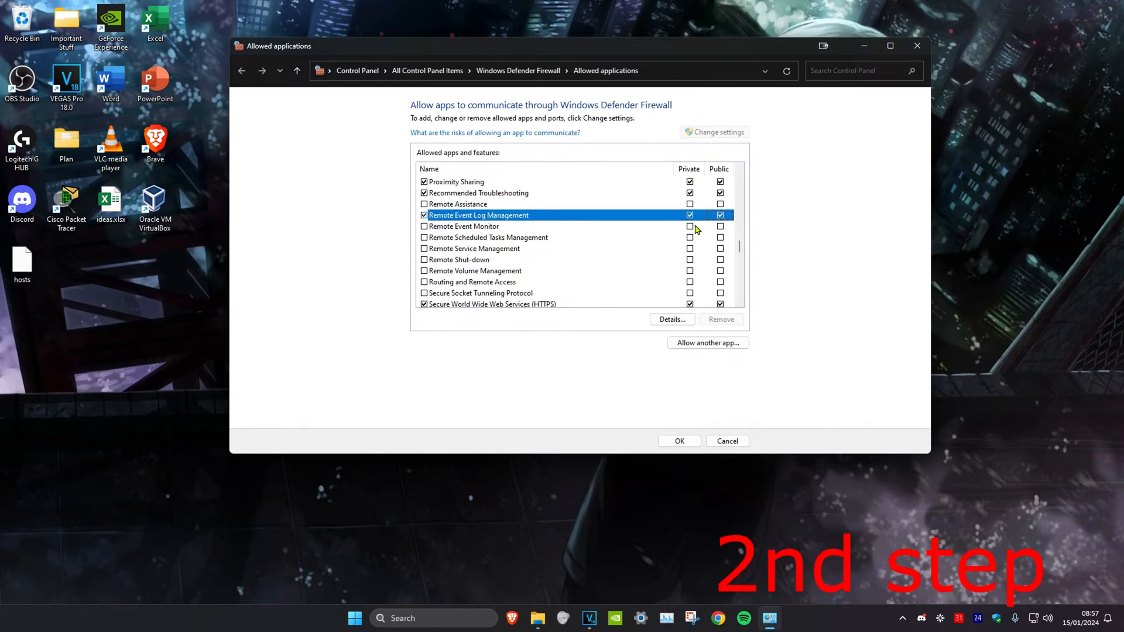
pyautogui.click(463, 225)
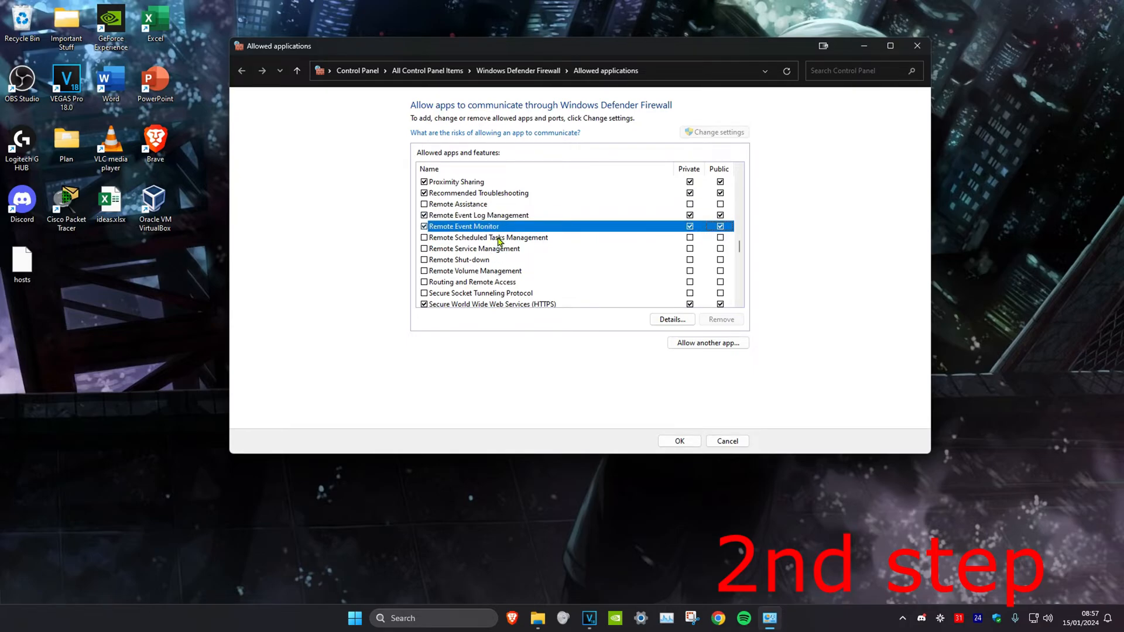
pyautogui.click(479, 215)
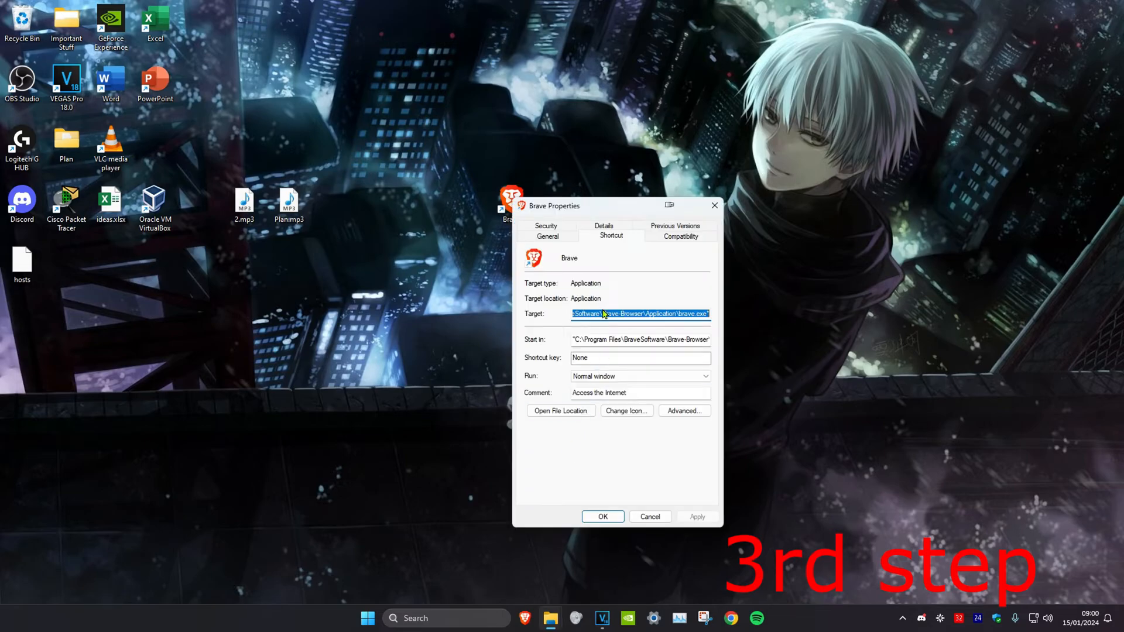
# Disable full-screen optimisations on Brave's Compatibility tab, save, and search Start for cmd.
pyautogui.click(679, 236)
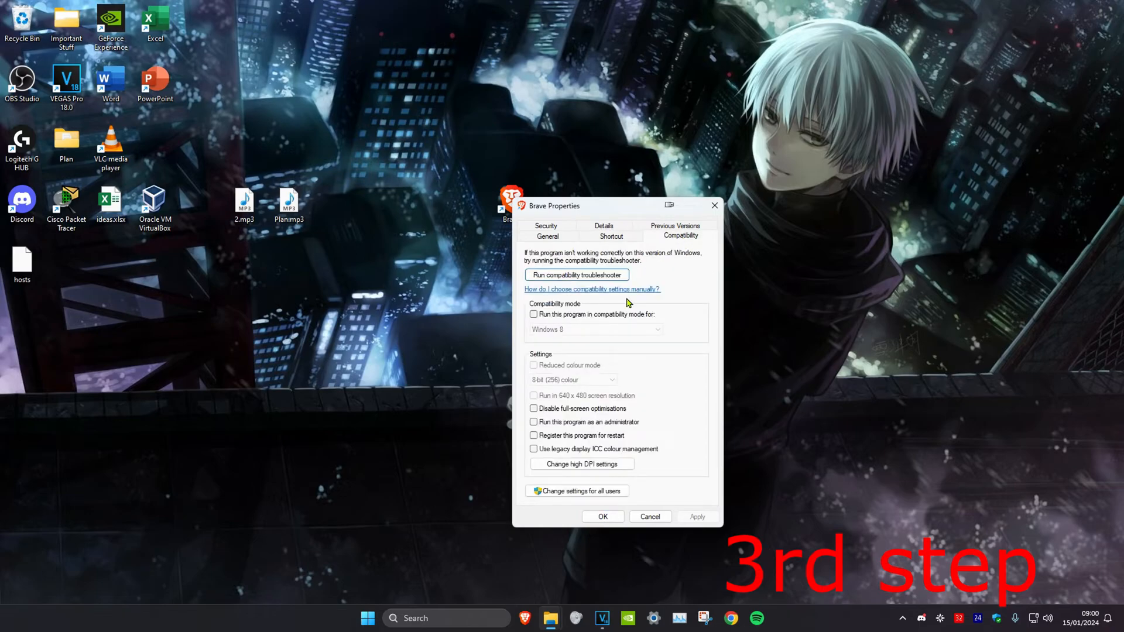
pyautogui.click(533, 409)
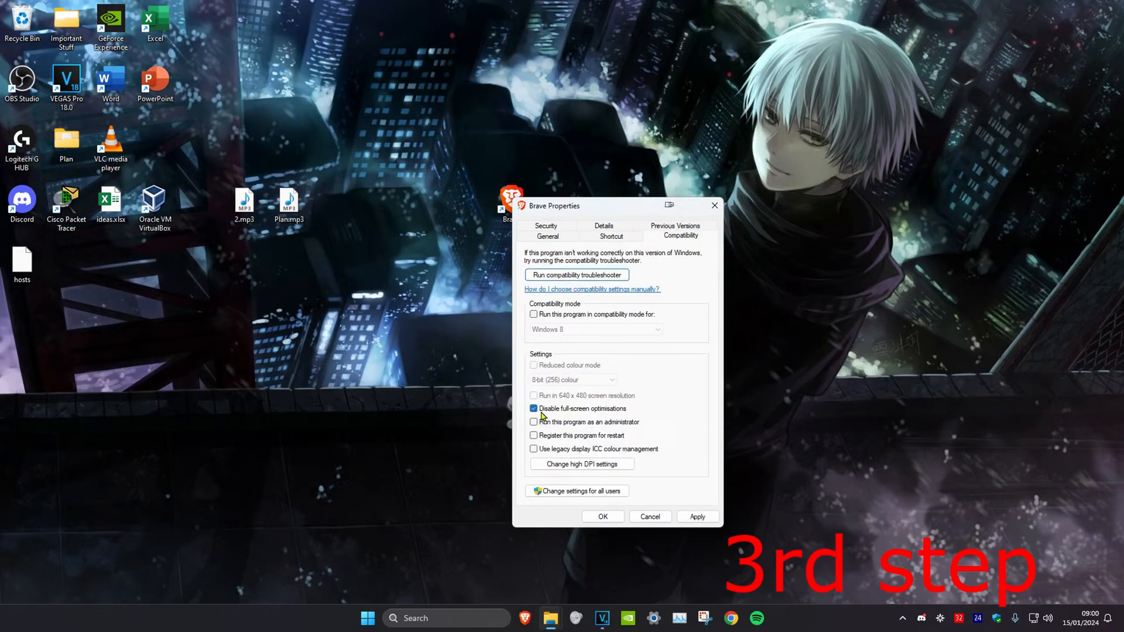
pyautogui.click(601, 516)
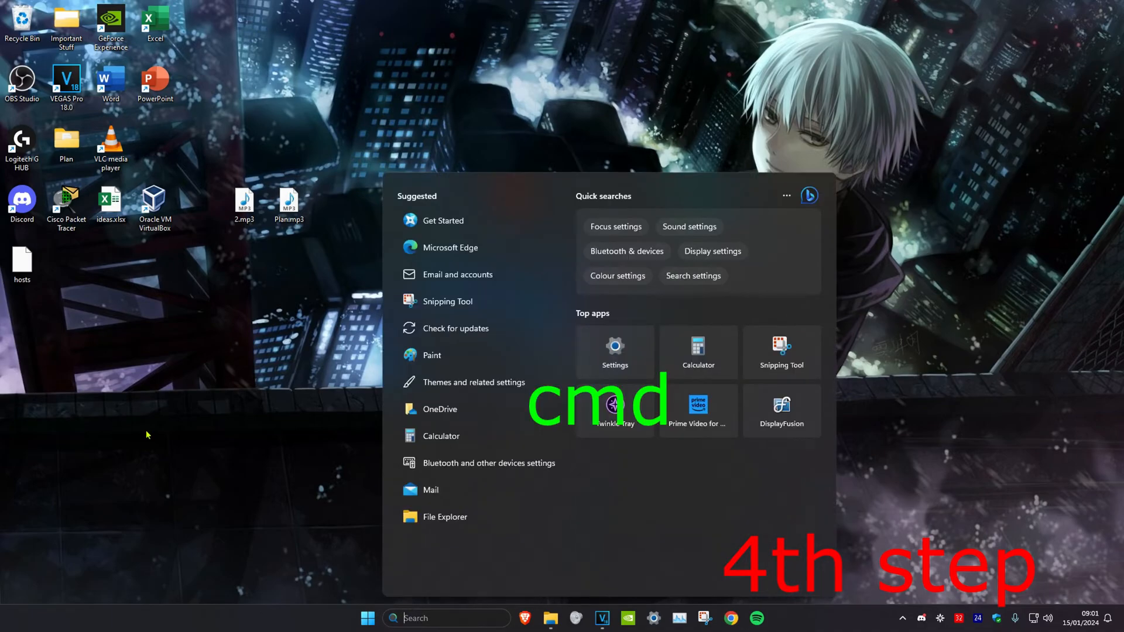
pyautogui.write('cmd')
pyautogui.write('ipconfig /fl')
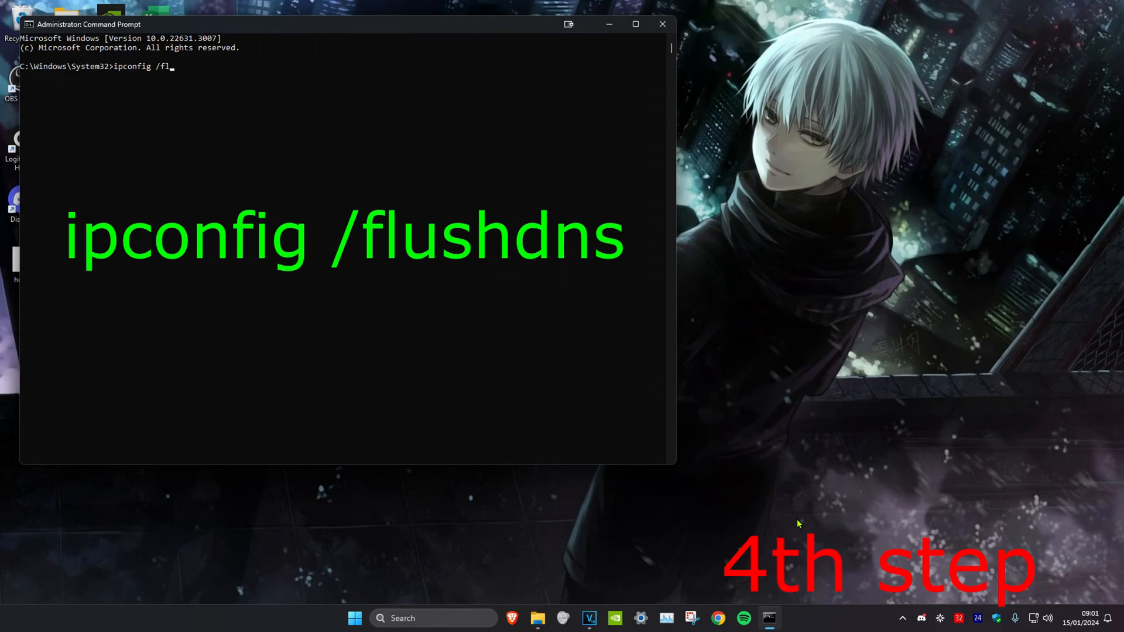
# Run ipconfig /flushdns, then netsh winsock reset in the admin Command Prompt.
pyautogui.press('Return')
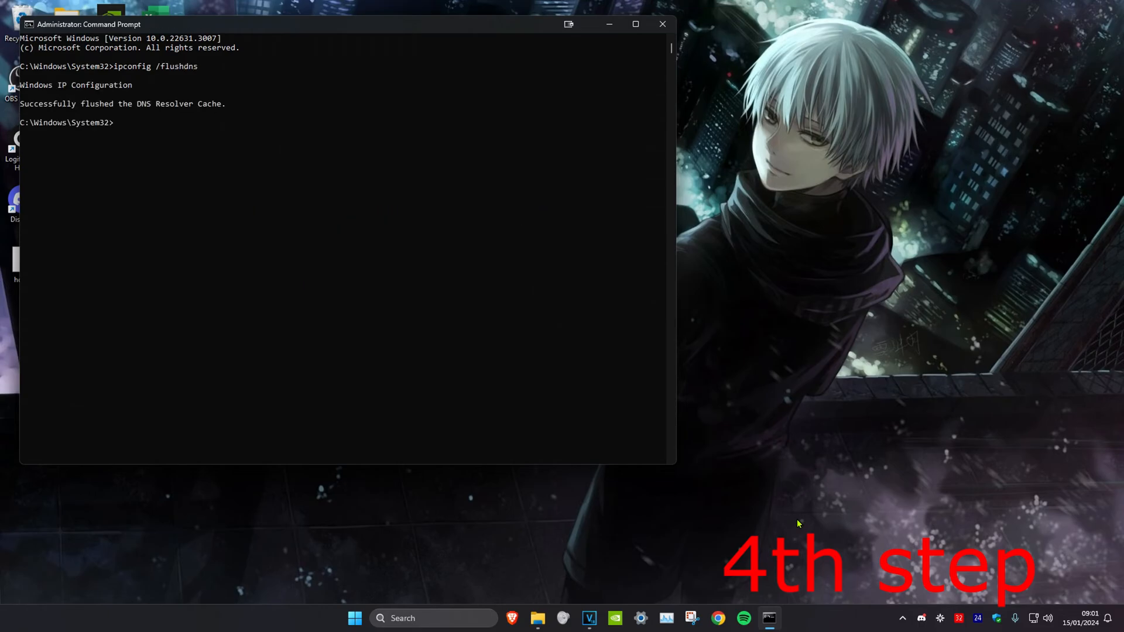
pyautogui.write('netsh')
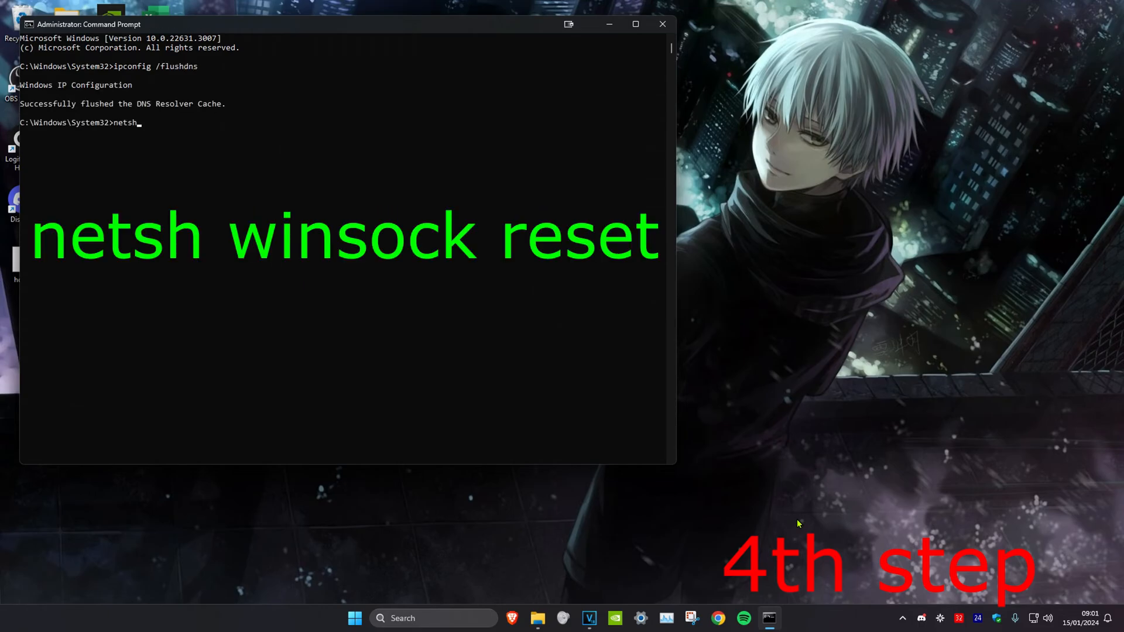
pyautogui.write('winsock re')
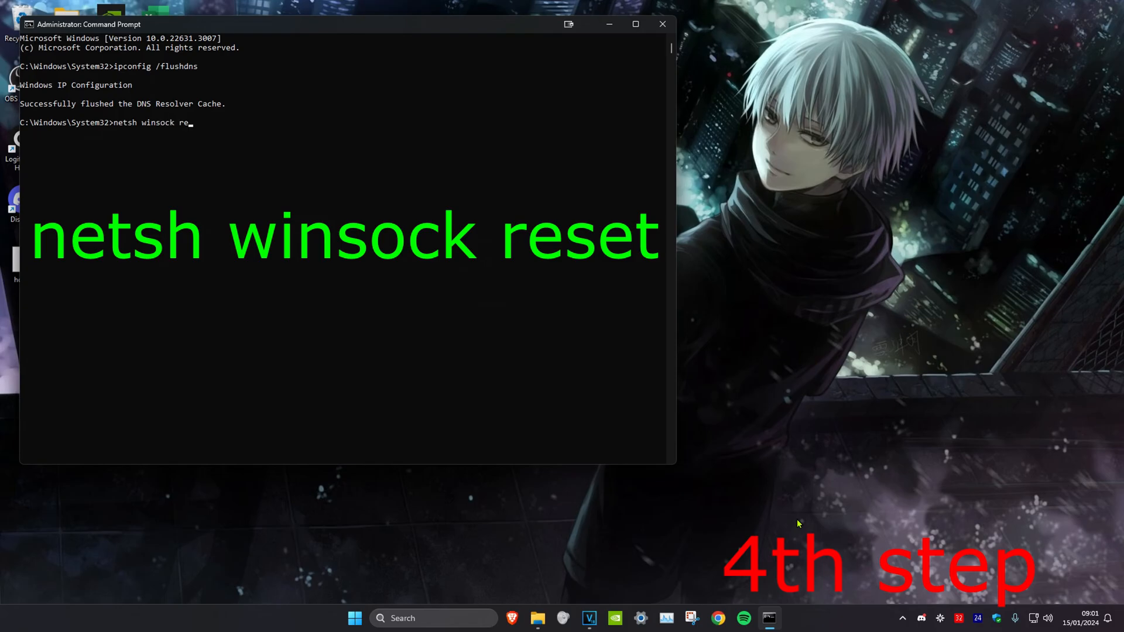
pyautogui.press('Return')
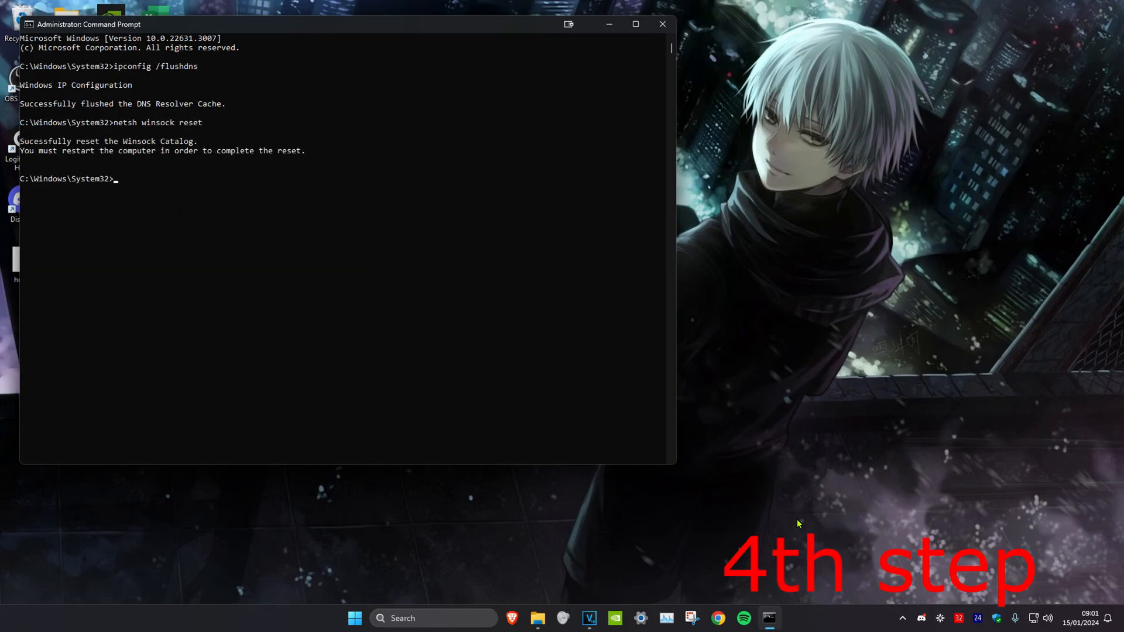